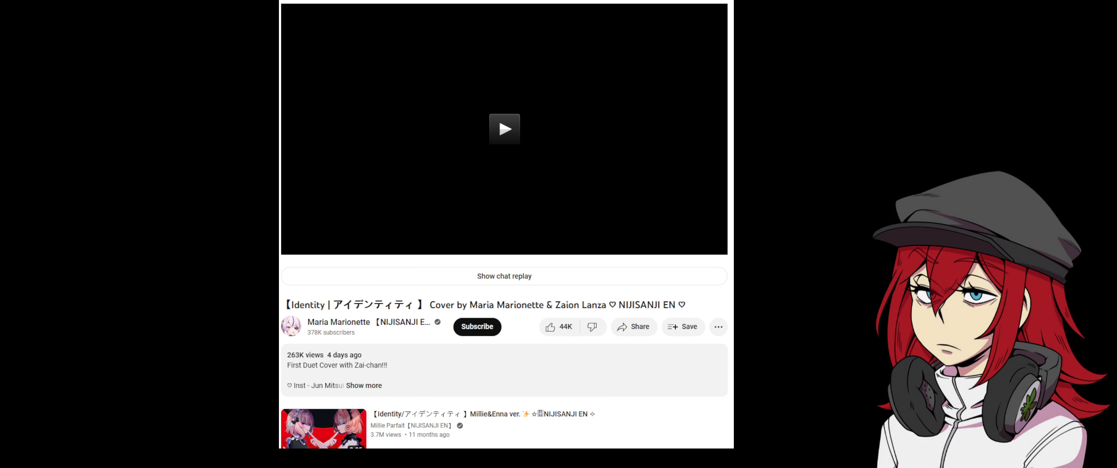
# Show the 'Identity' cover's video page with the title stripped of both performers' names
pyautogui.click(504, 130)
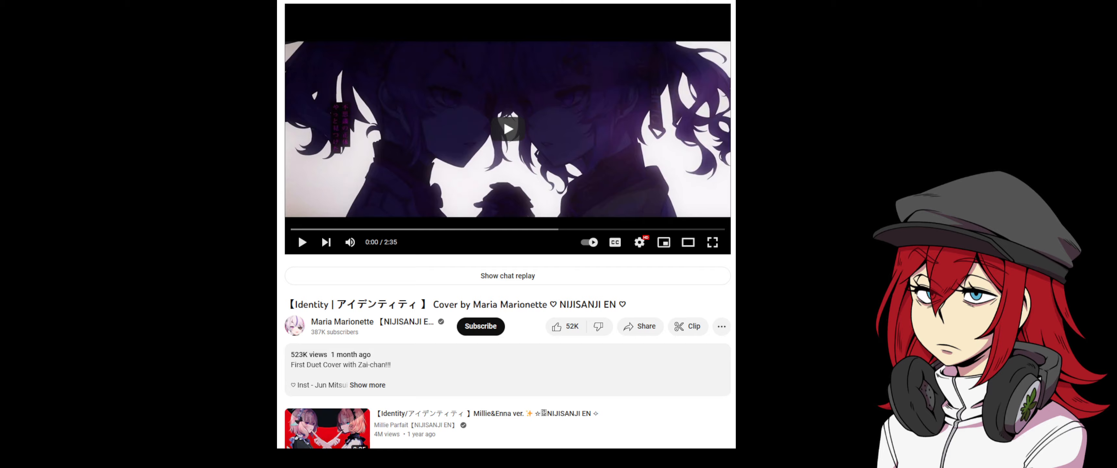
pyautogui.click(506, 129)
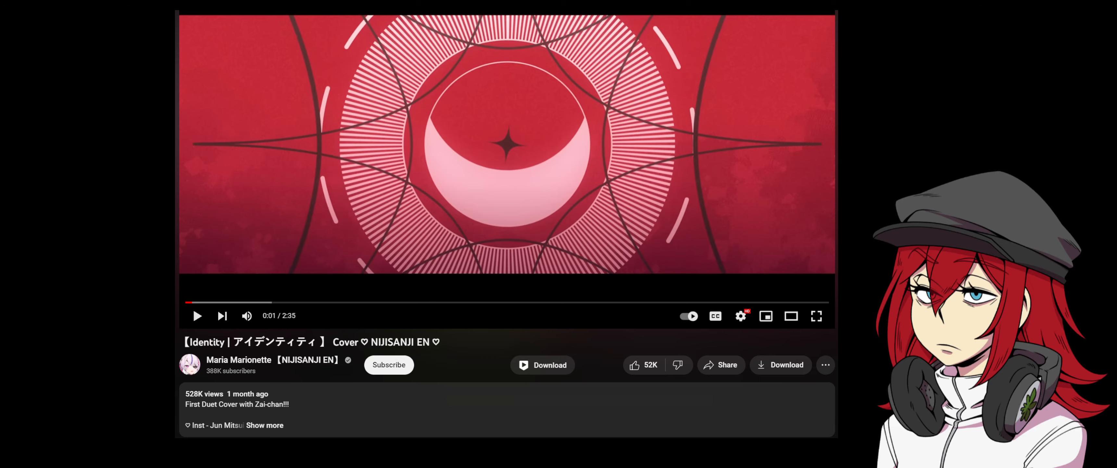
# Expand the video description to reveal view count, premiere date, credits and links
pyautogui.click(264, 425)
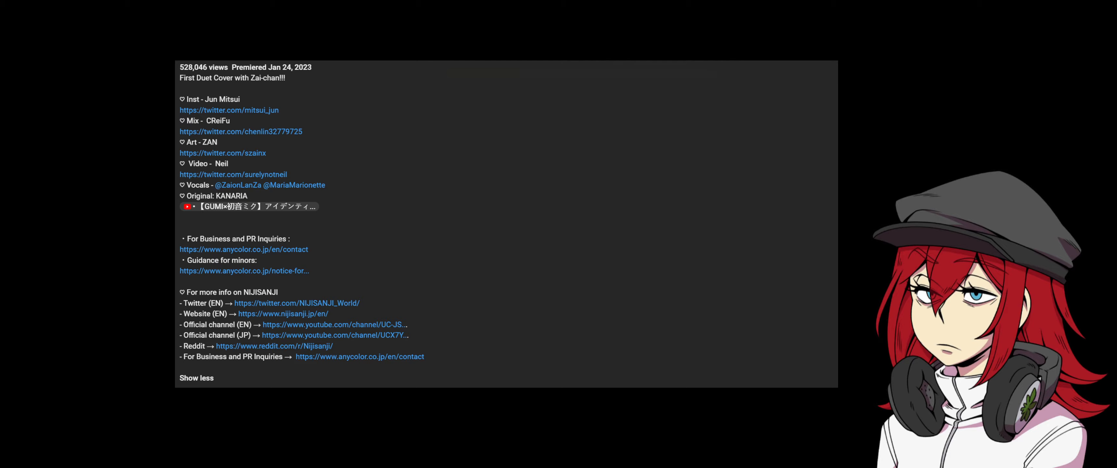
# Scroll through the comment threads criticizing the removal of Zaion's name from the title
pyautogui.scroll(-3)
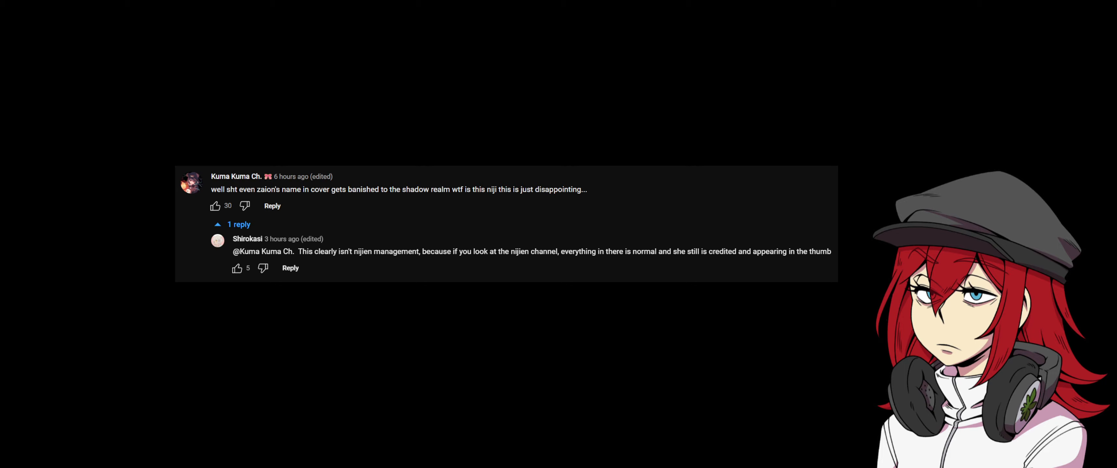
pyautogui.scroll(3)
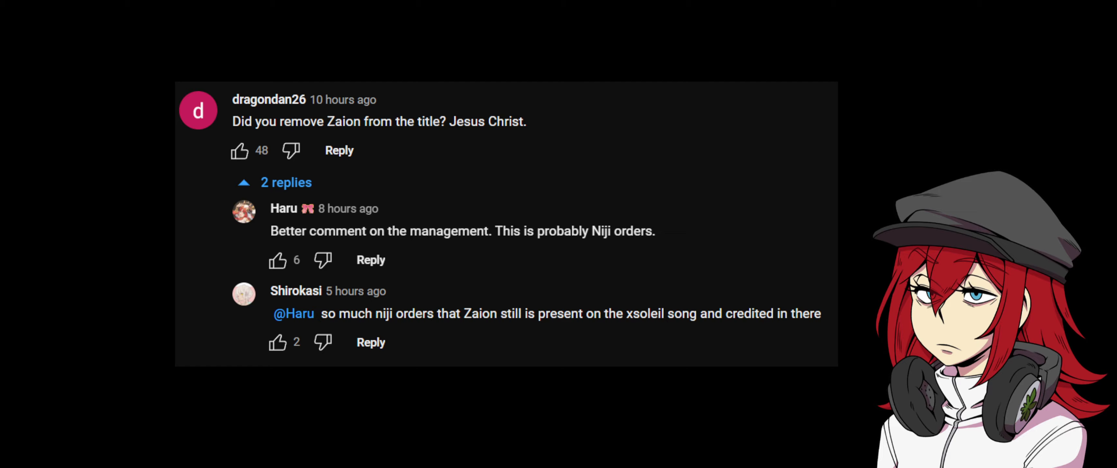
pyautogui.scroll(-3)
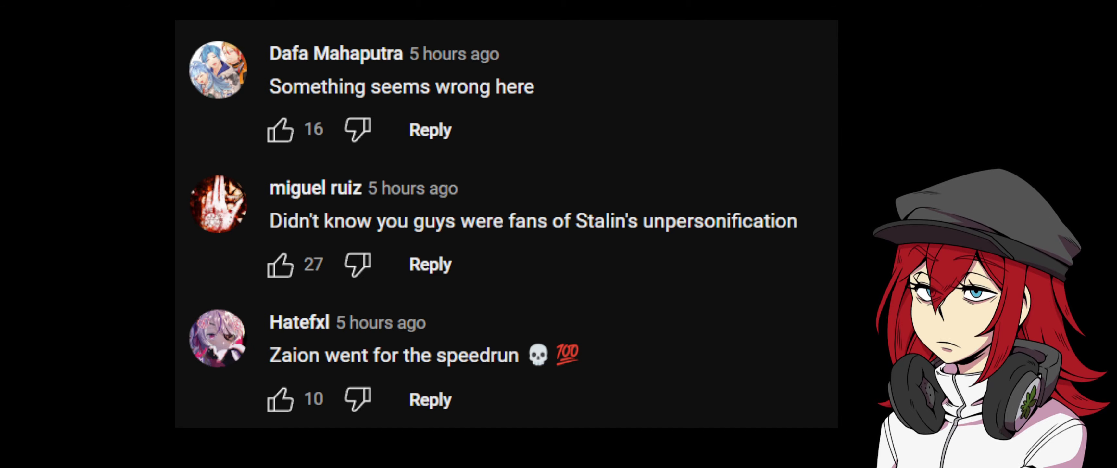
pyautogui.click(438, 130)
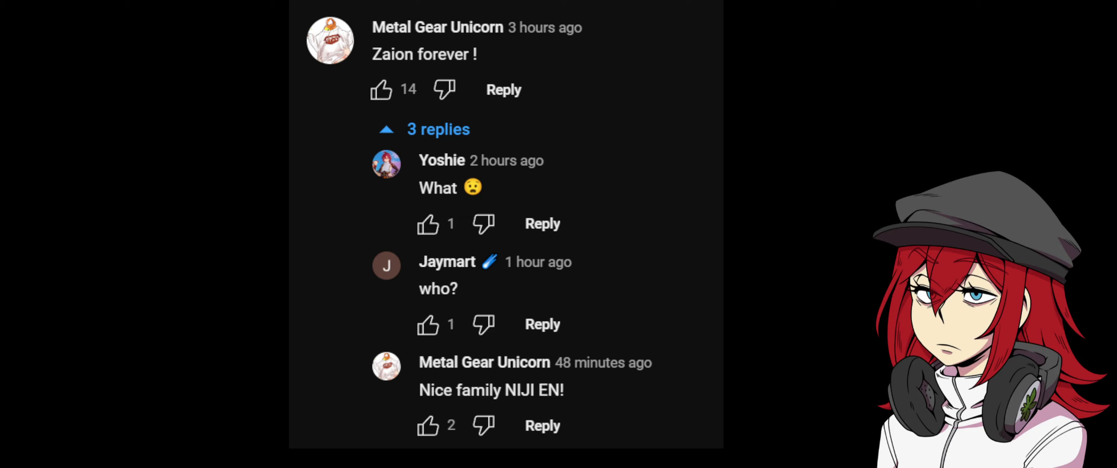
pyautogui.scroll(-3)
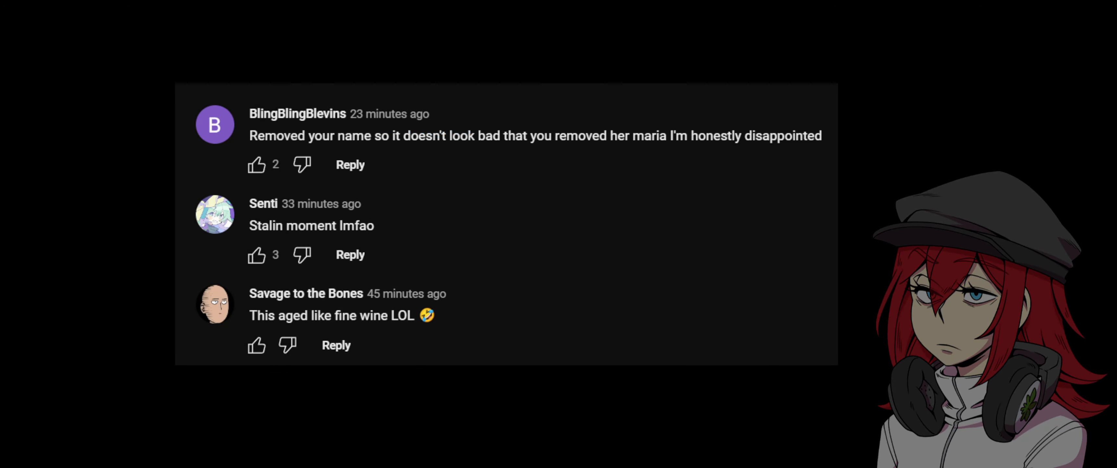